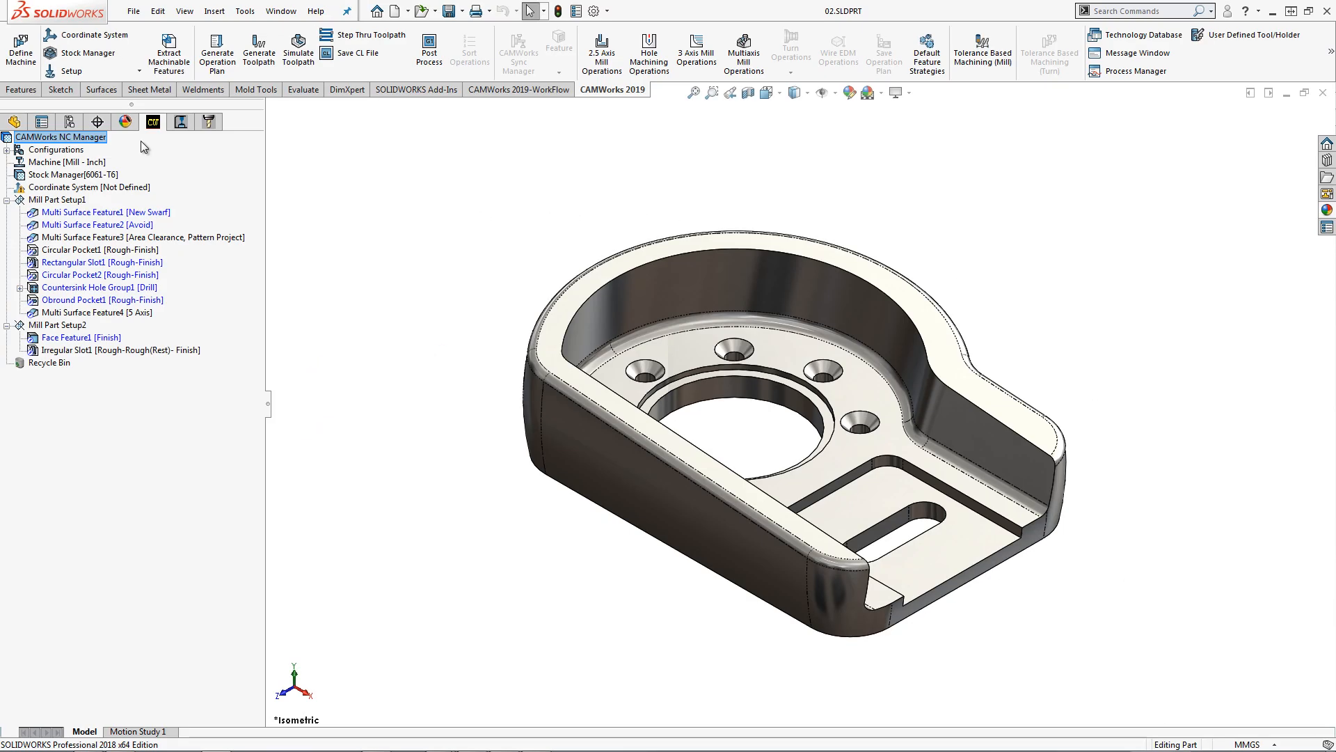
Show the CAMWorks Operation Tree listing the machining operations, including Multiaxis Mill10 and Mill2
left_click(106, 211)
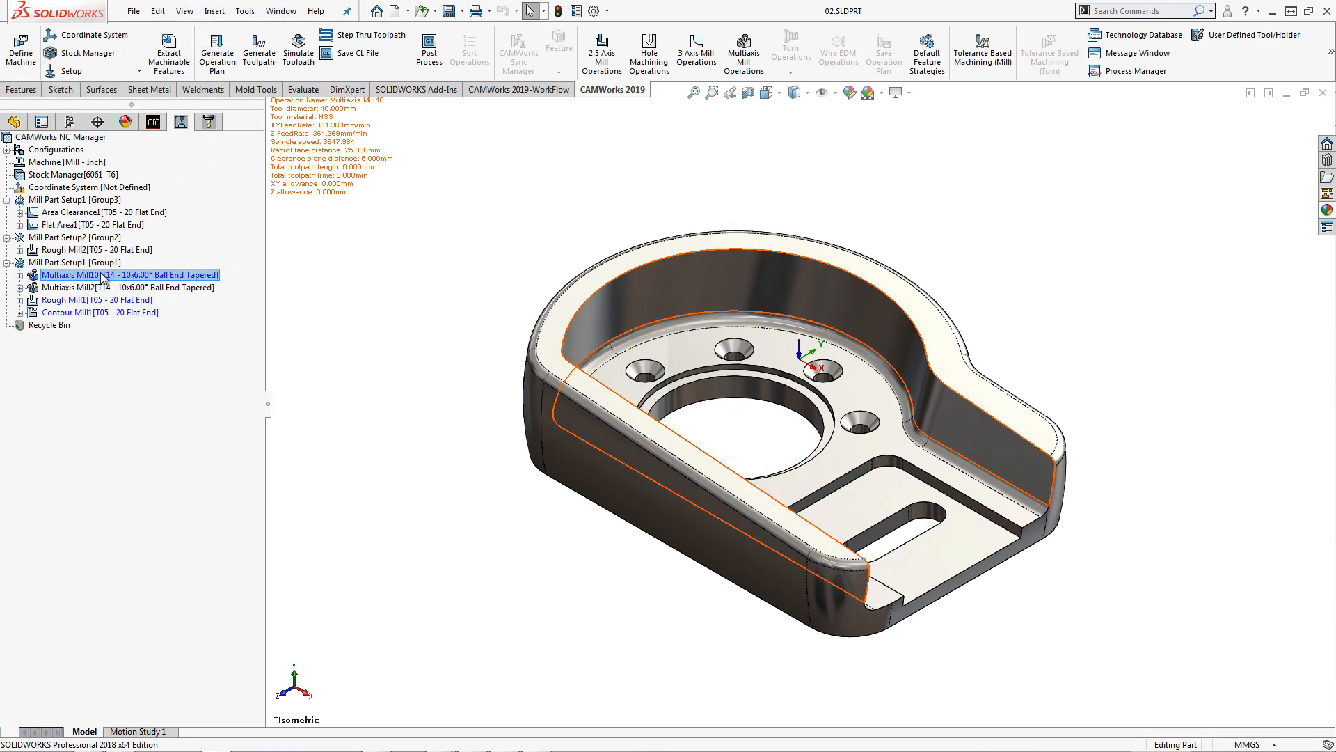
Set Multiaxis Mill10's pattern method to Swarf Milling in its operation parameters
double_click(127, 274)
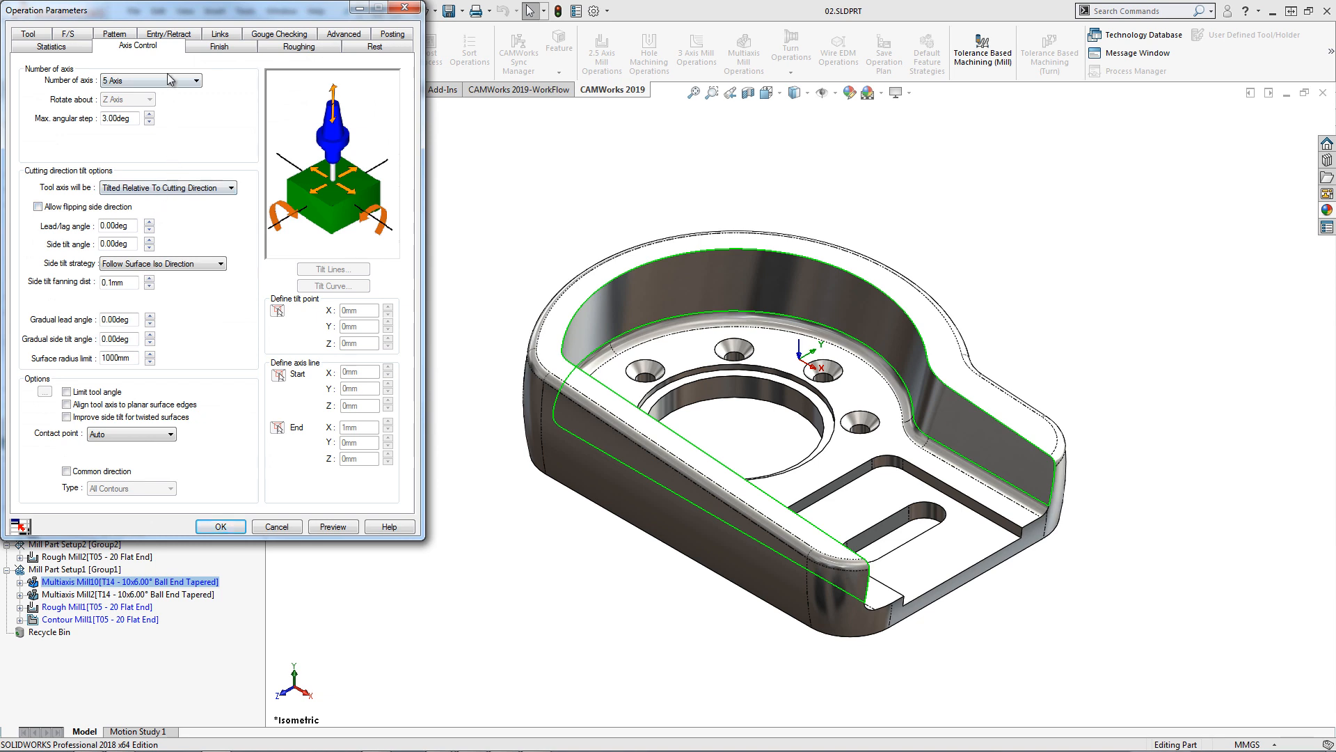
left_click(113, 44)
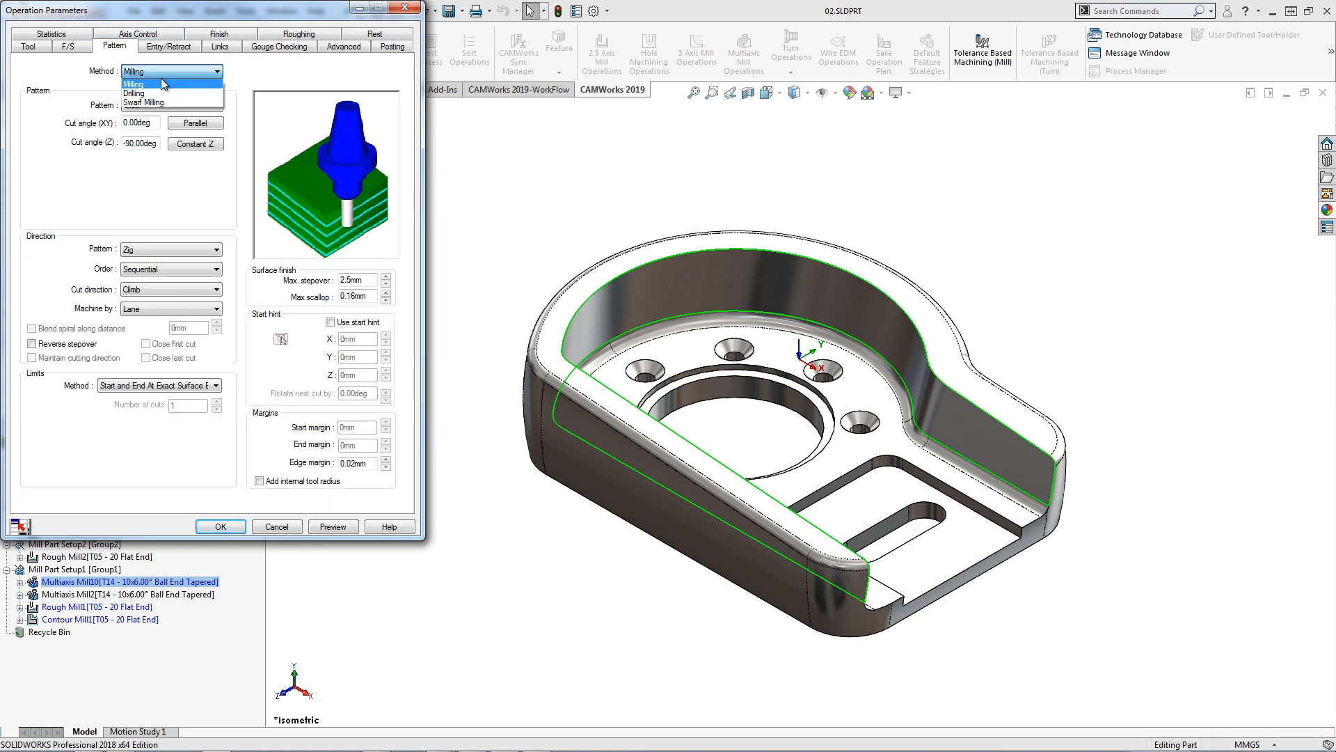
left_click(146, 101)
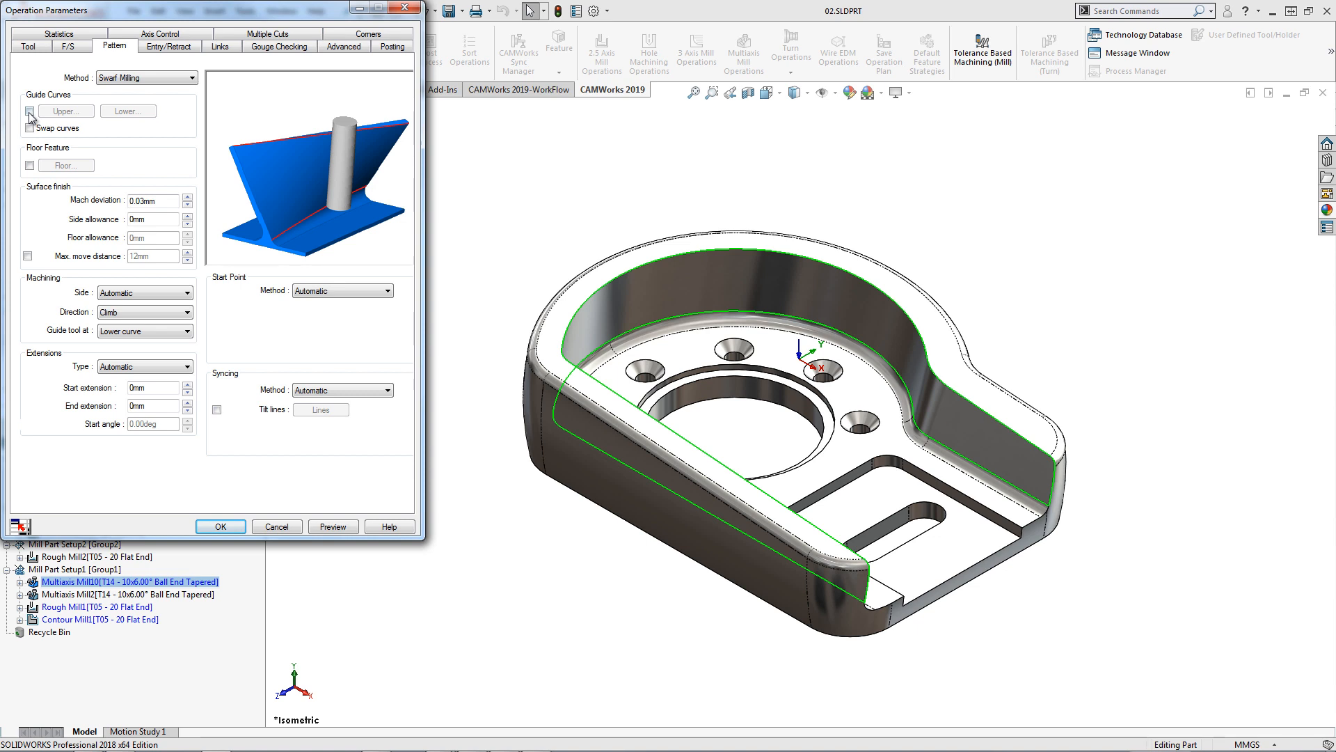
Pick the curved wall edges as the upper guide curve for the swarf operation
left_click(31, 111)
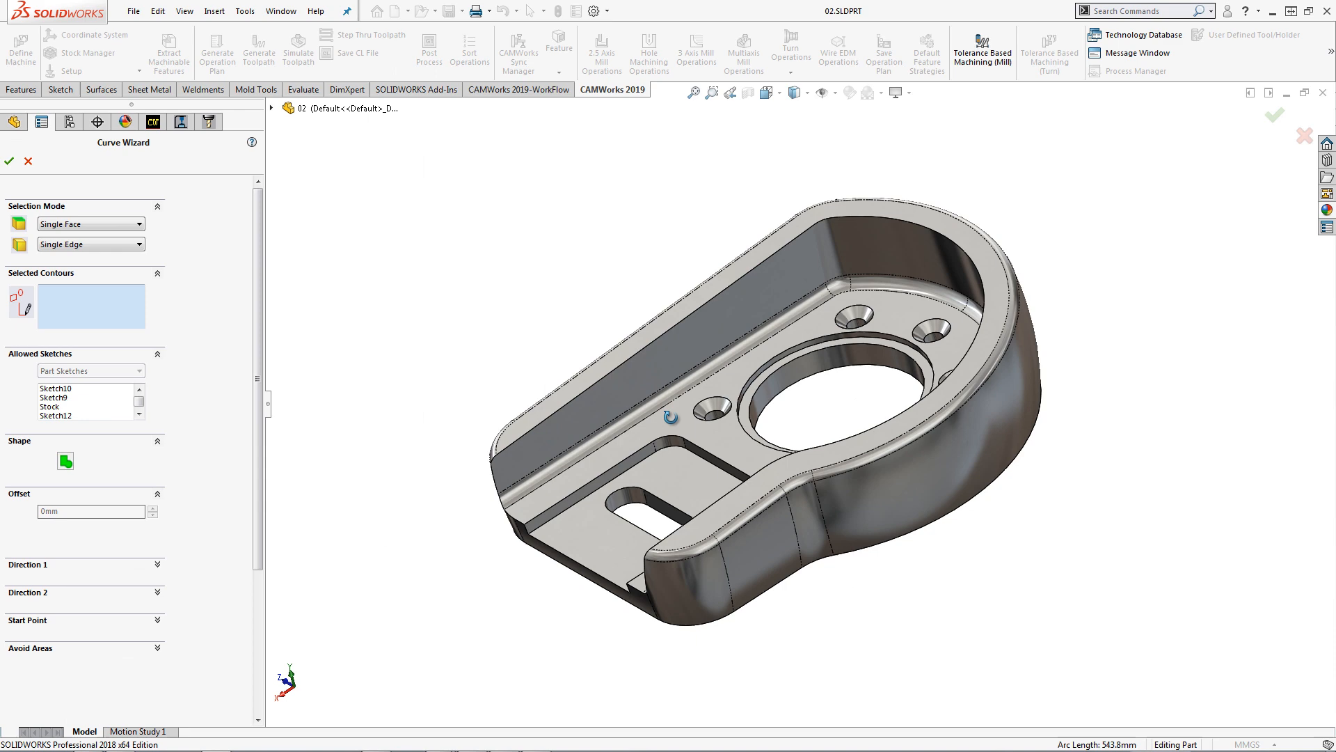
left_click(799, 293)
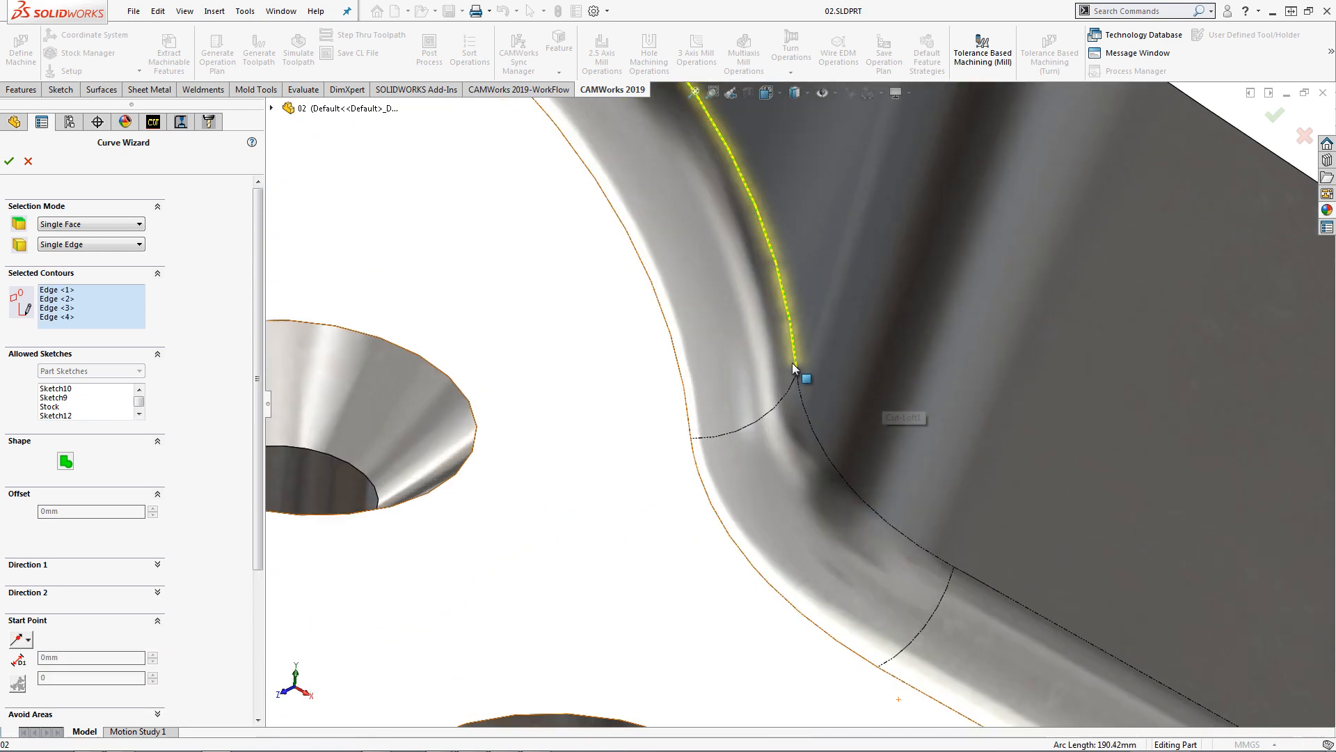
left_click(795, 345)
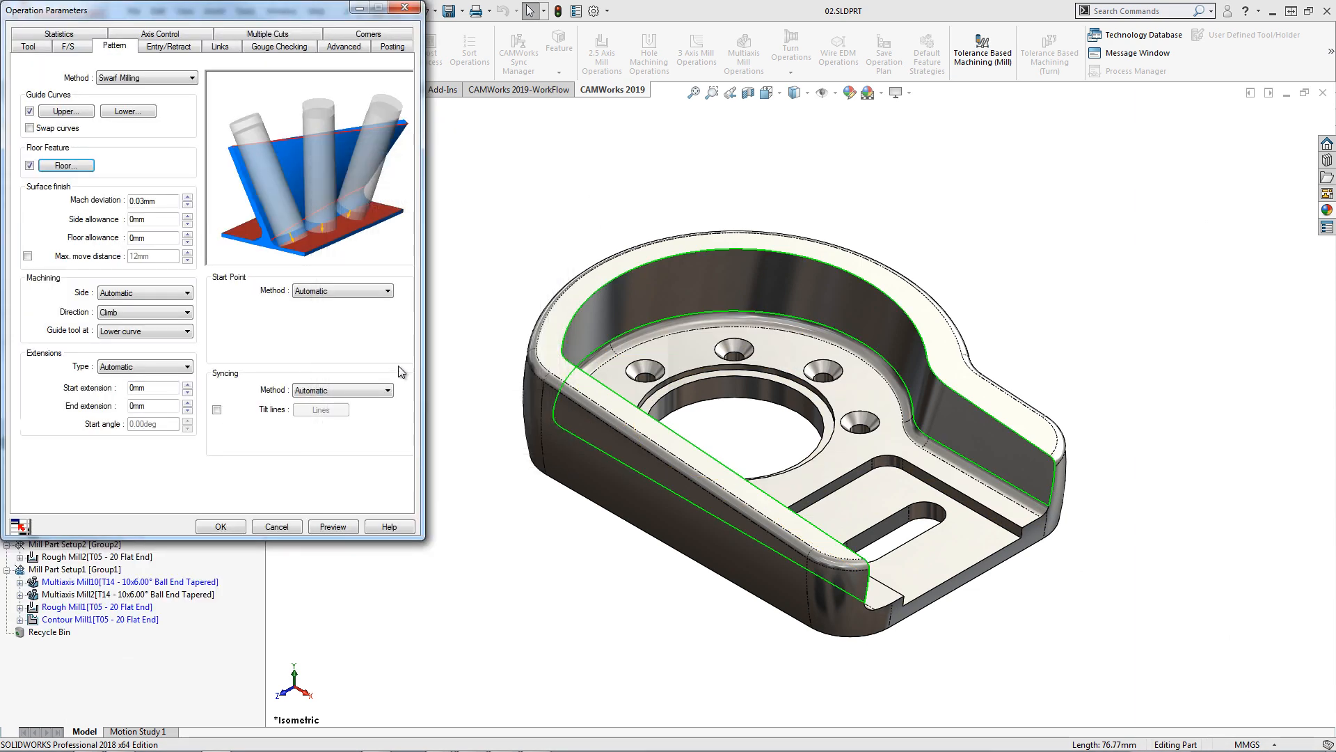
Accept the Multiple Cuts settings and generate the swarf toolpath for Multiaxis Mill10
left_click(267, 33)
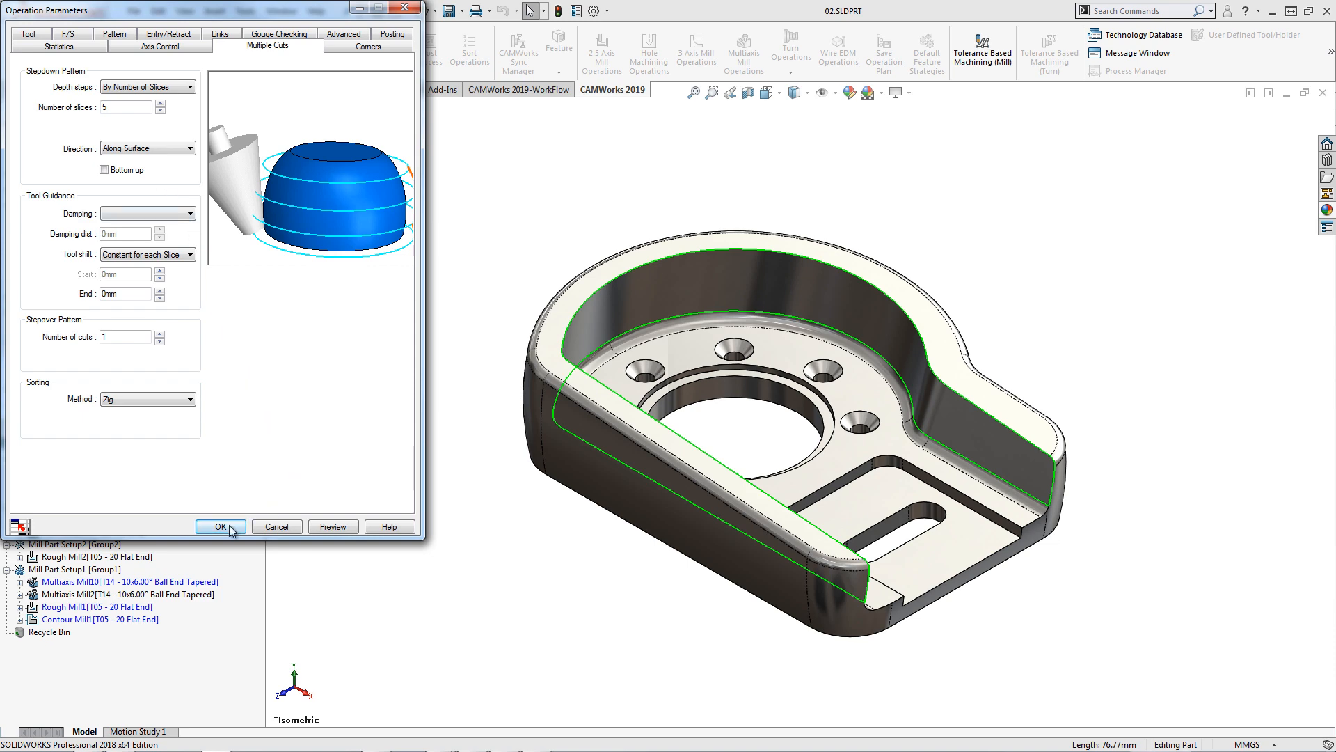
left_click(220, 526)
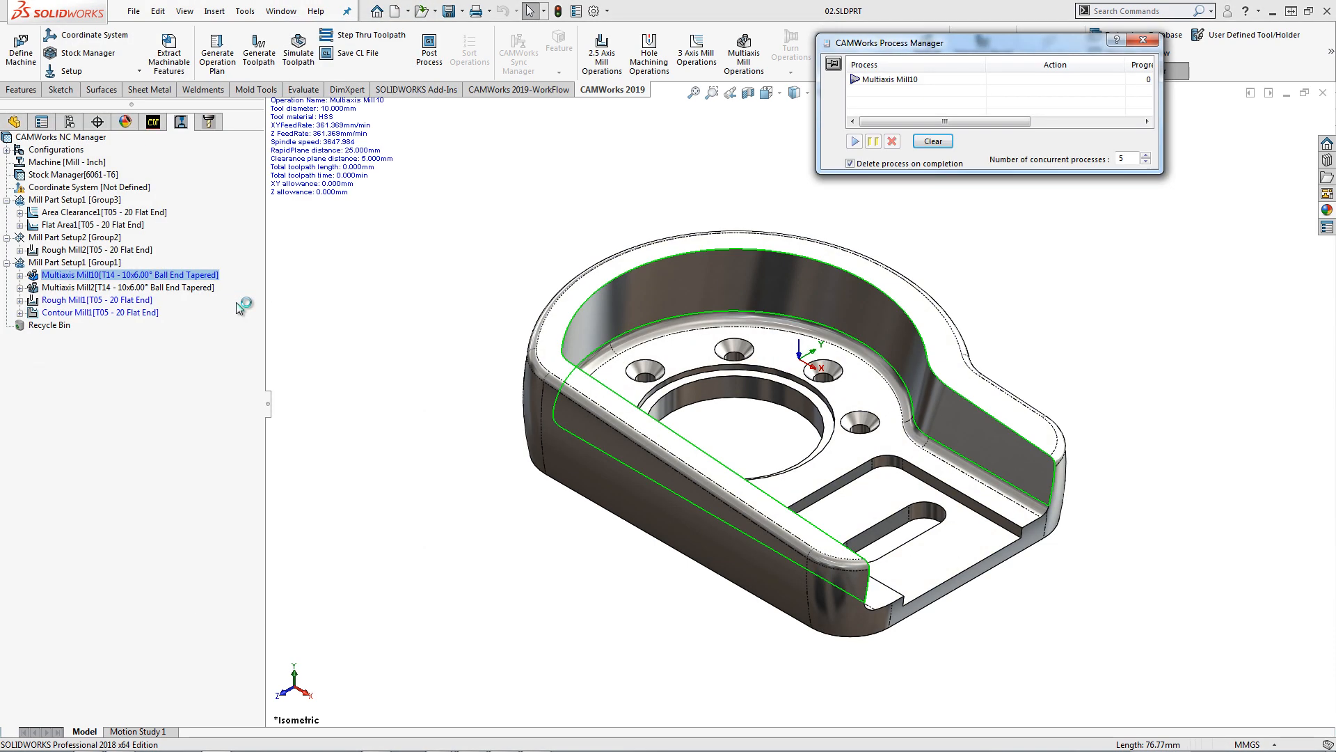
right_click(127, 274)
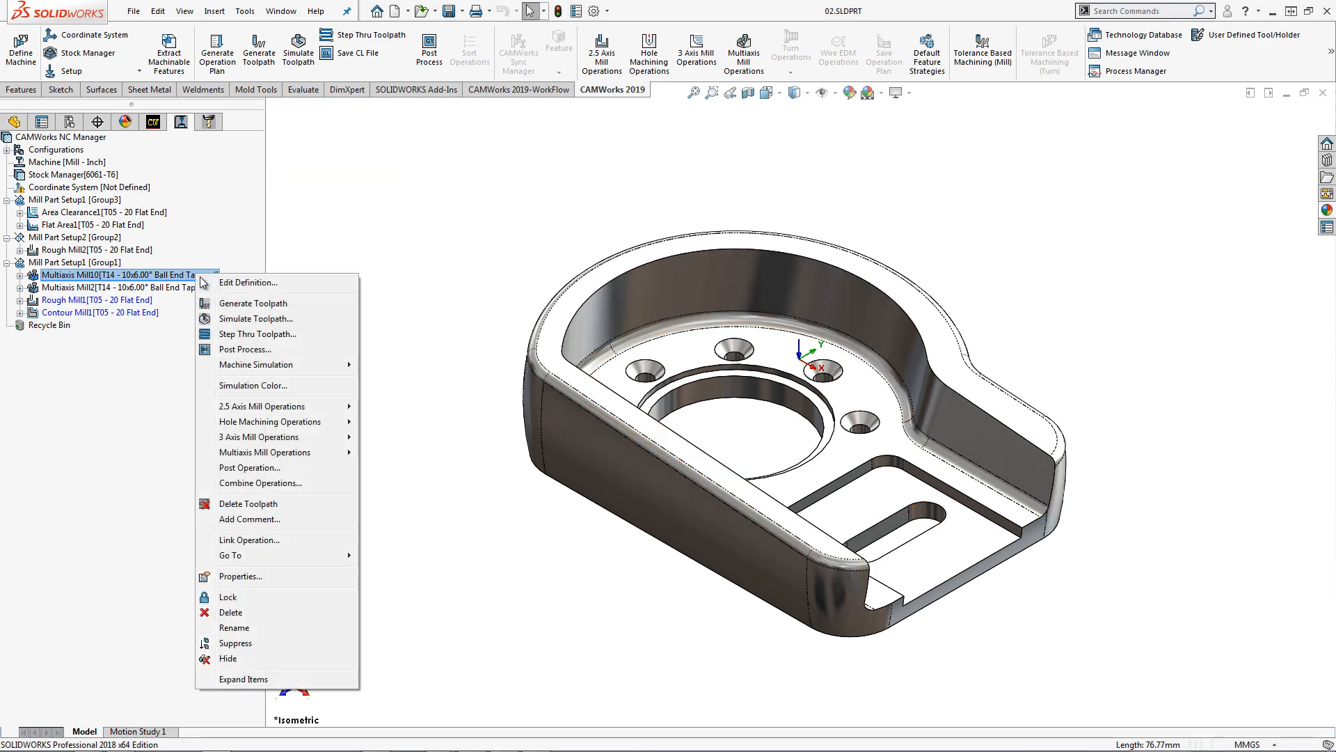
left_click(256, 334)
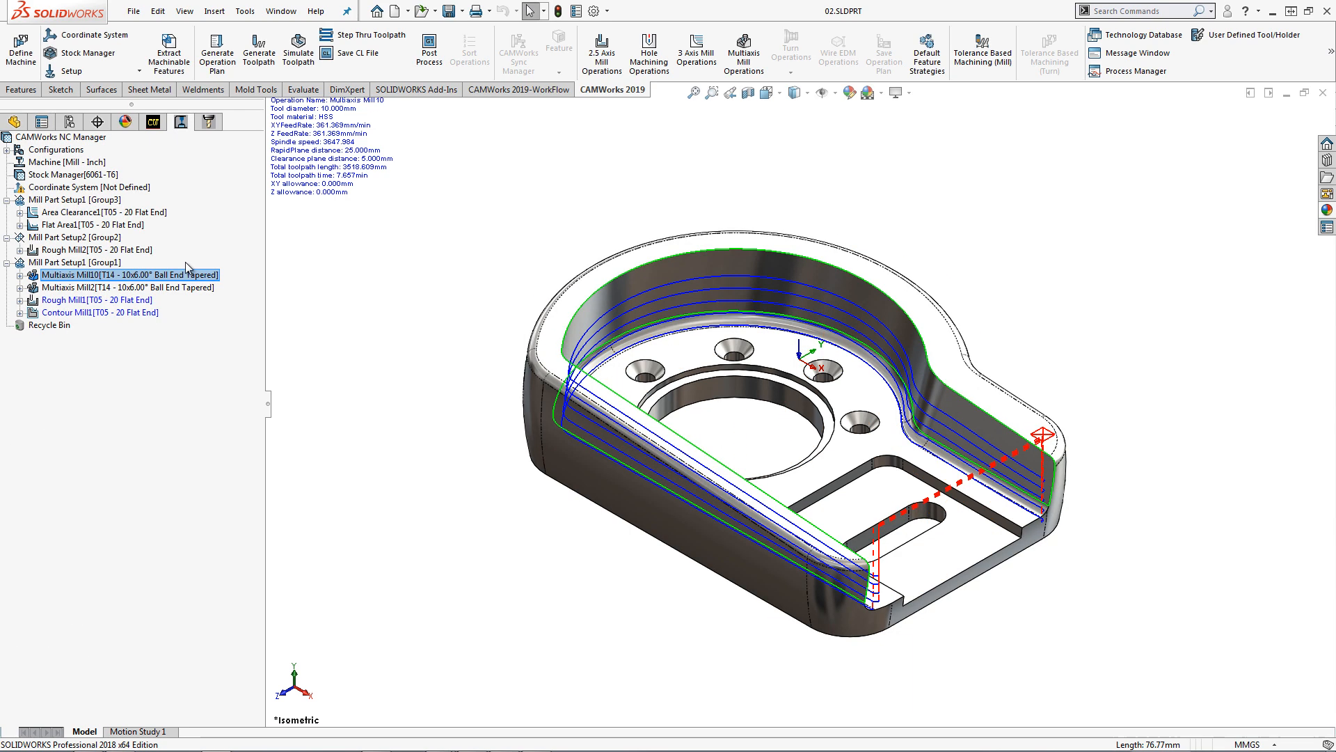
Set Multiaxis Mill2 gouge checking to Swarf Surfaces, then run the setup's toolpath simulation
left_click(124, 287)
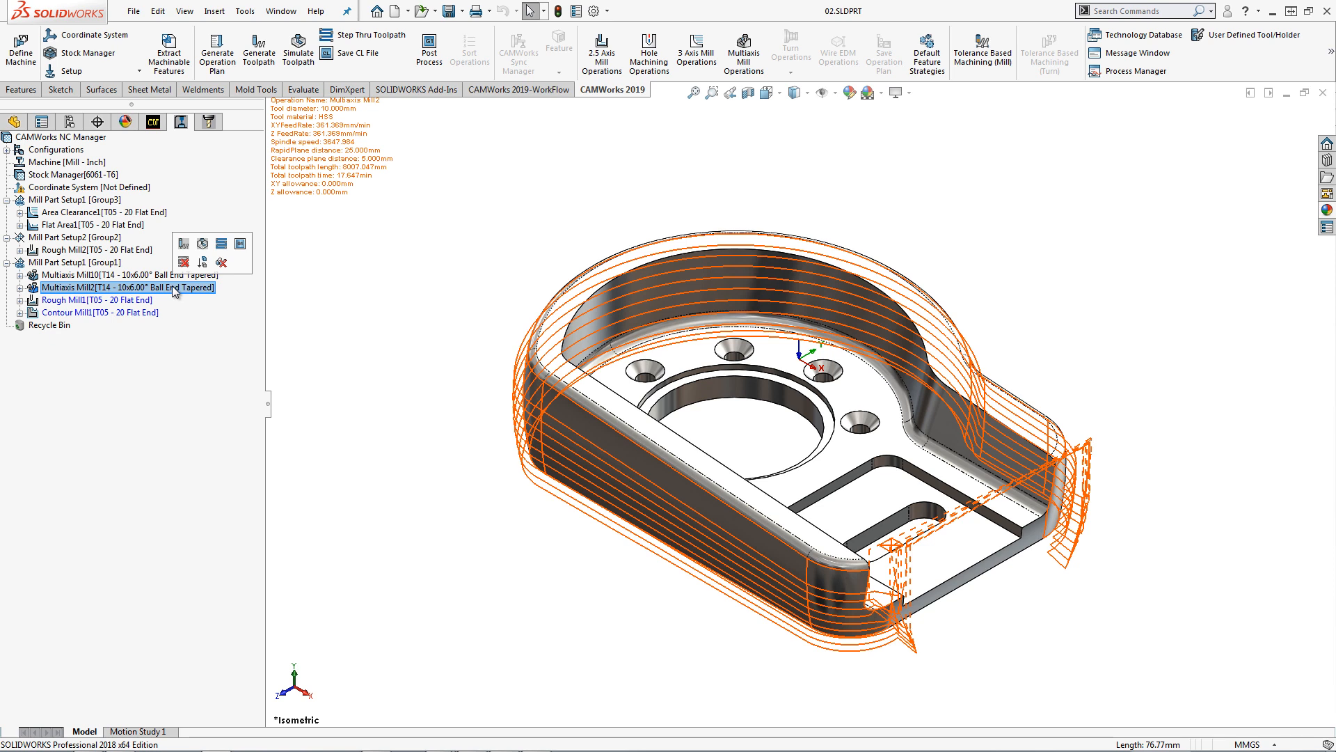
double_click(120, 286)
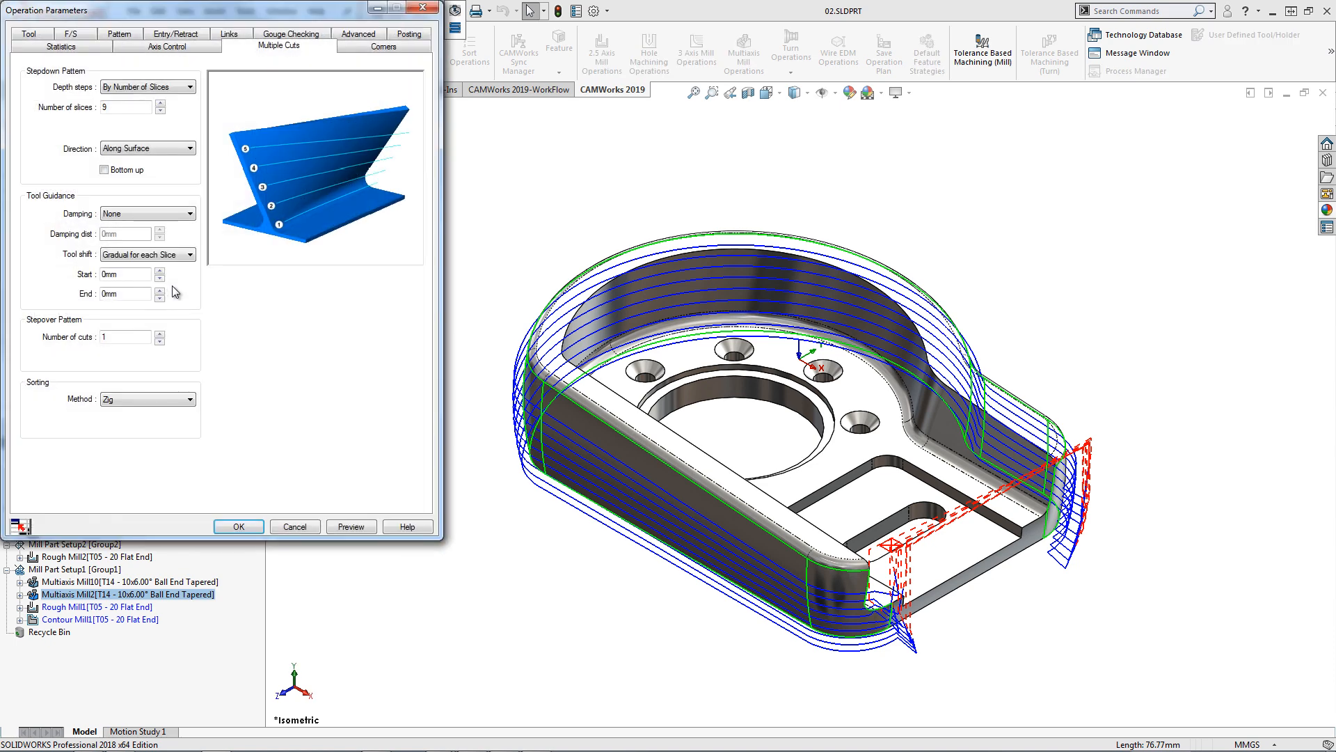
left_click(291, 46)
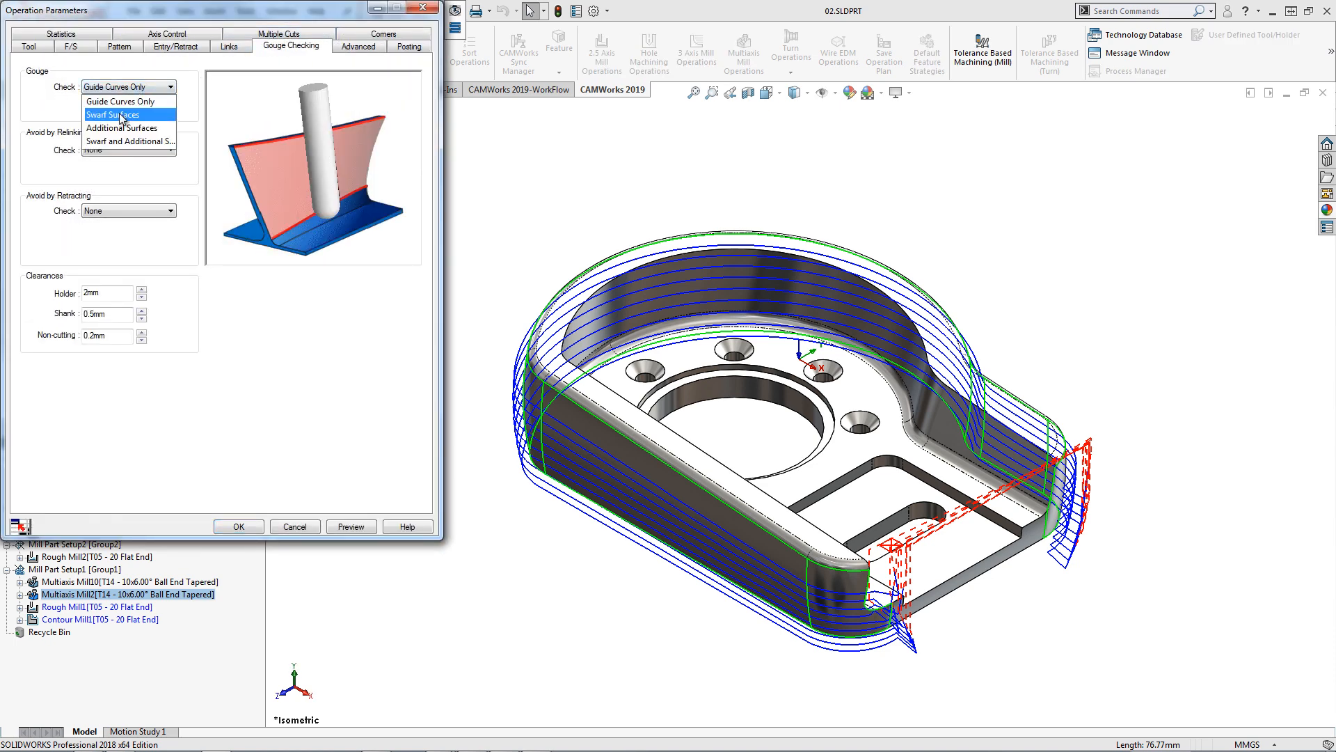
left_click(113, 114)
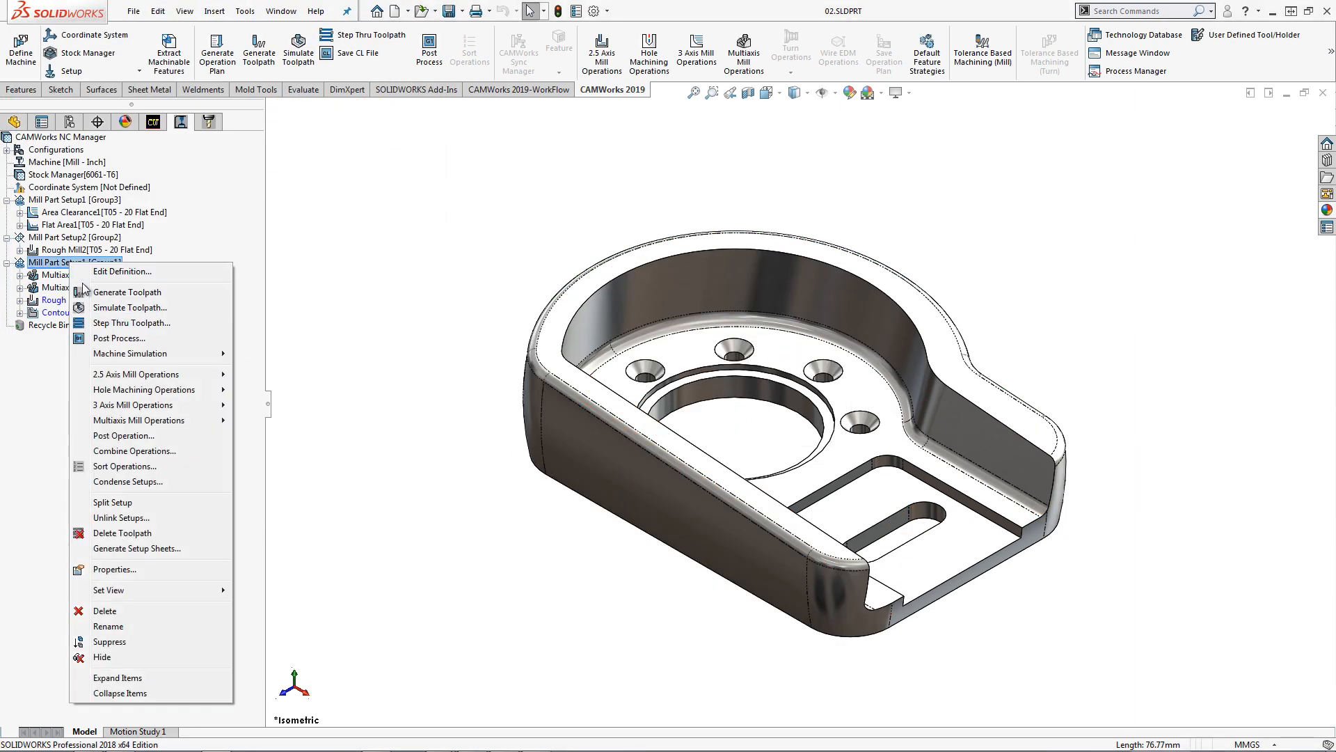
left_click(131, 306)
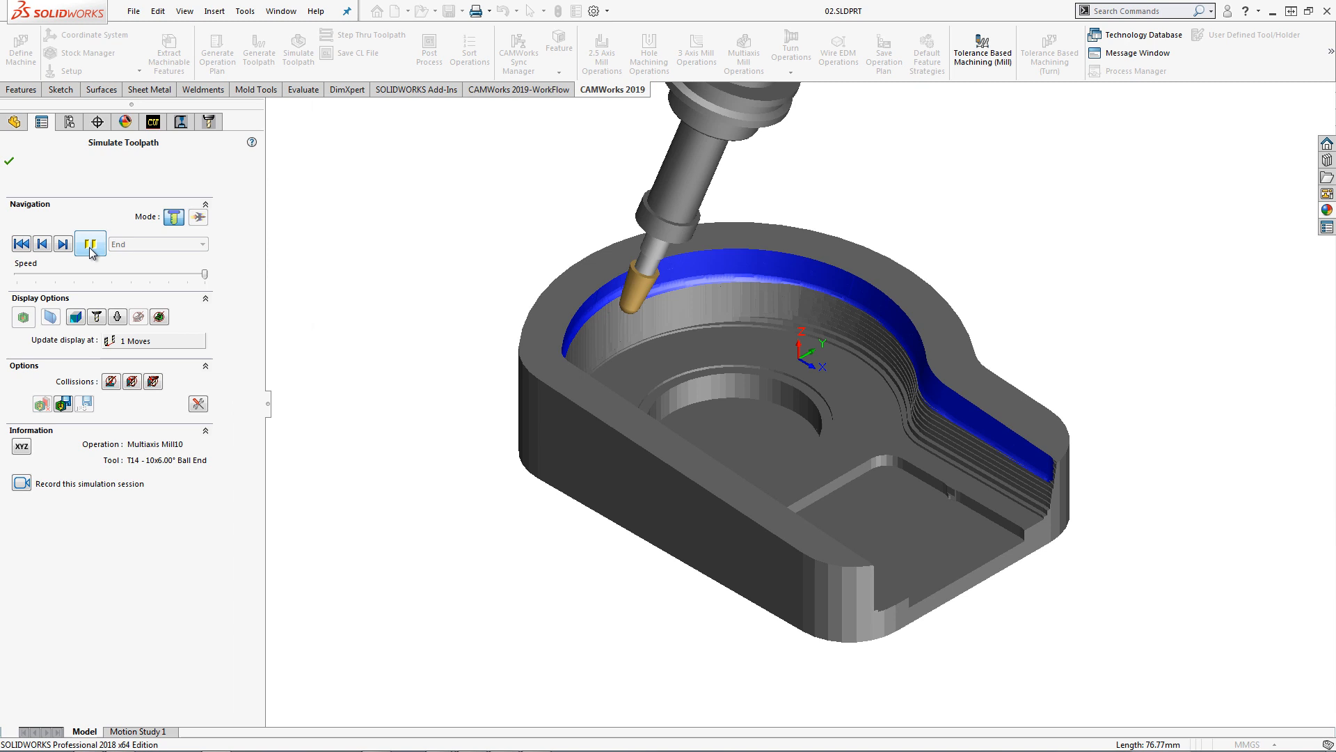